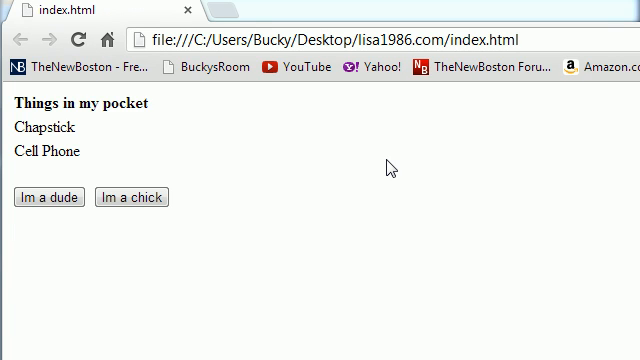
{"action": "mouse_move", "coordinate": [283, 127]}
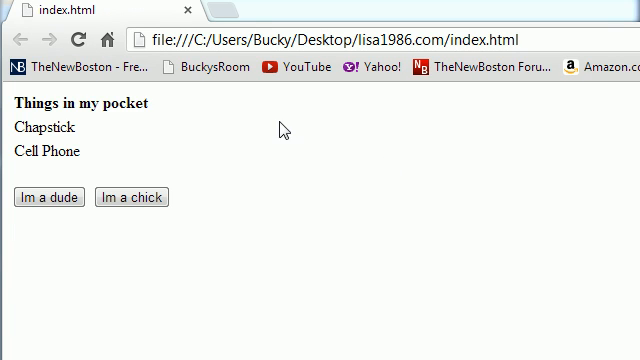
{"action": "mouse_move", "coordinate": [155, 168]}
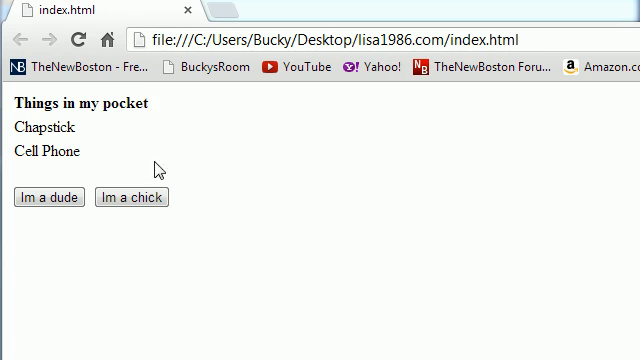
{"action": "mouse_move", "coordinate": [120, 162]}
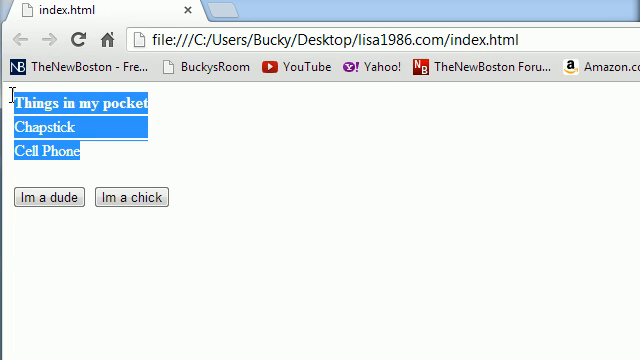
Review the pocket-items page and its two theme buttons in Chrome, then go to index.html.
{"action": "left_click", "coordinate": [140, 167]}
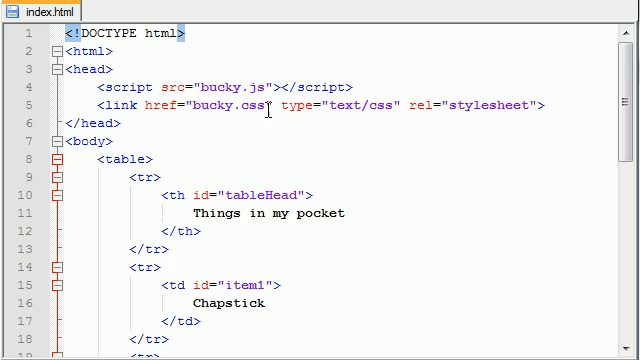
{"action": "mouse_move", "coordinate": [270, 113]}
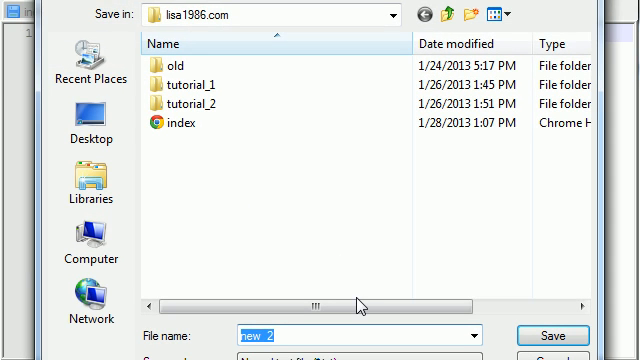
Save a new empty file as bucky.css in lisa1986.com and return to index.html.
{"action": "type", "text": "bucky.css"}
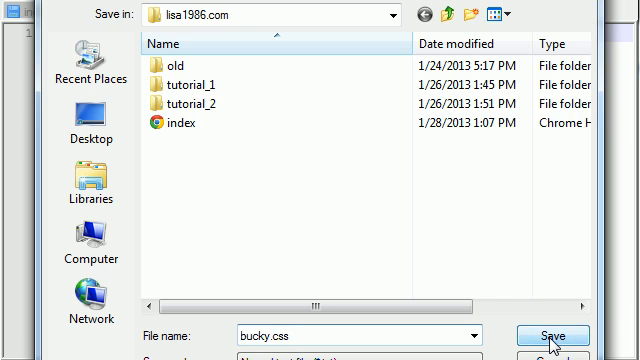
{"action": "left_click", "coordinate": [551, 336]}
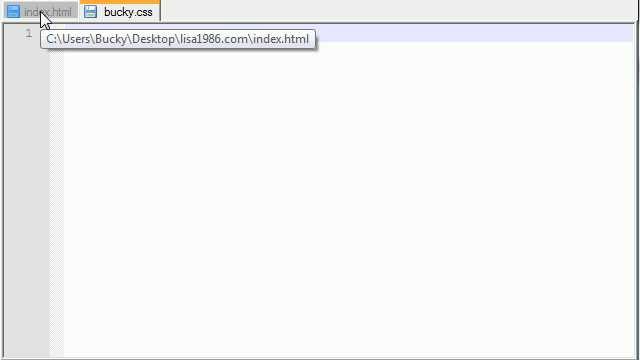
{"action": "left_click", "coordinate": [40, 10]}
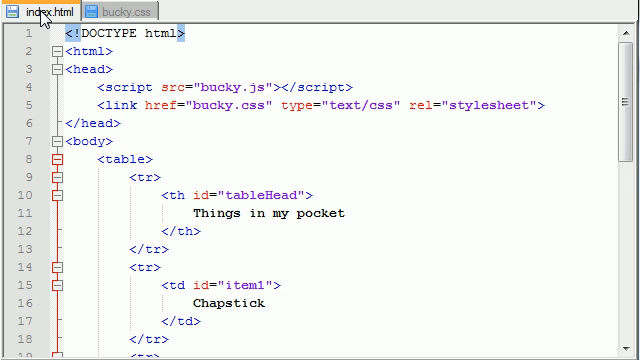
Inspect the table, tableHead, item1 and item2 markup in index.html, then switch to bucky.css.
{"action": "scroll", "scroll_direction": "down", "scroll_amount": 3}
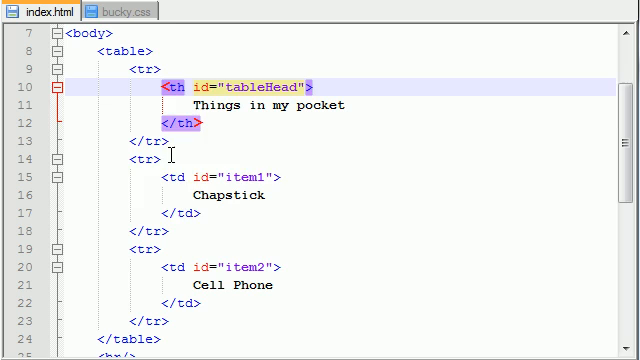
{"action": "left_click", "coordinate": [175, 178]}
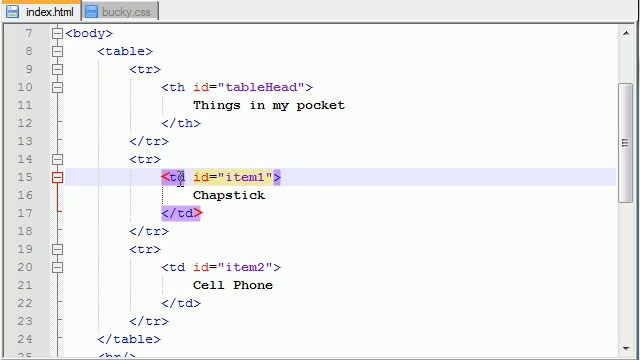
{"action": "left_click", "coordinate": [135, 52]}
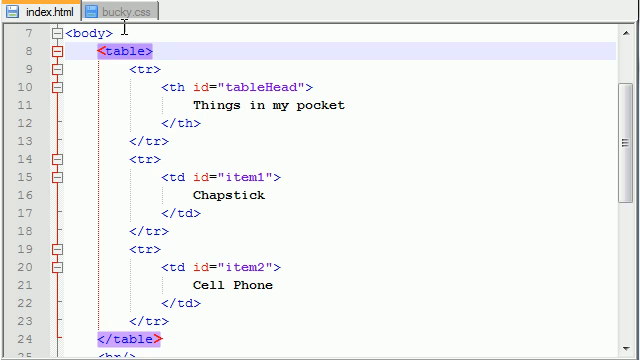
{"action": "left_click", "coordinate": [110, 11]}
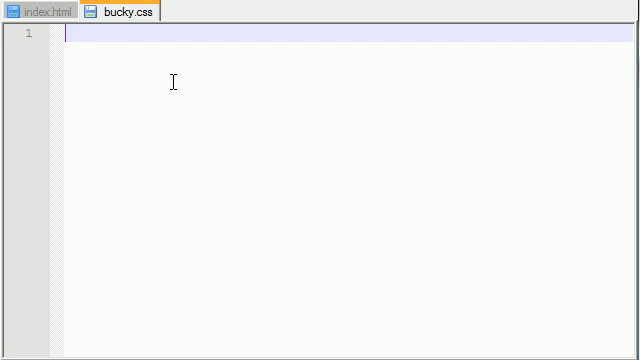
Start the .dudeTable rule with a 3px solid #CC0000 border.
{"action": "type", "text": "."}
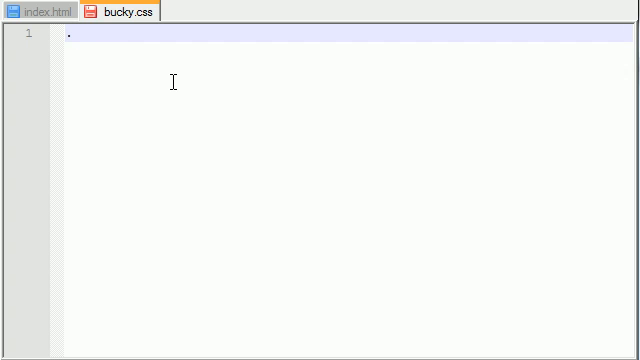
{"action": "type", "text": "dude"}
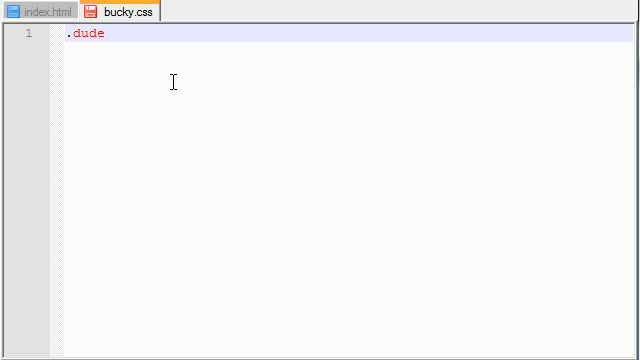
{"action": "left_click", "coordinate": [100, 36]}
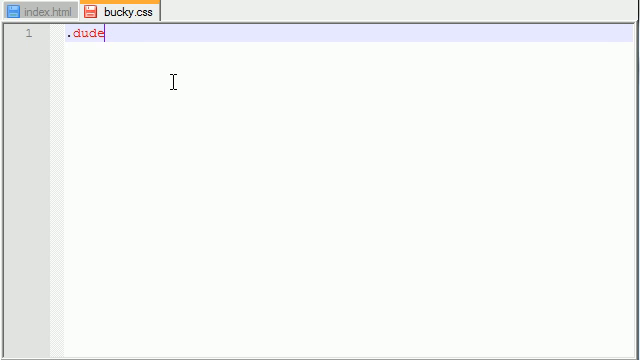
{"action": "type", "text": "T"}
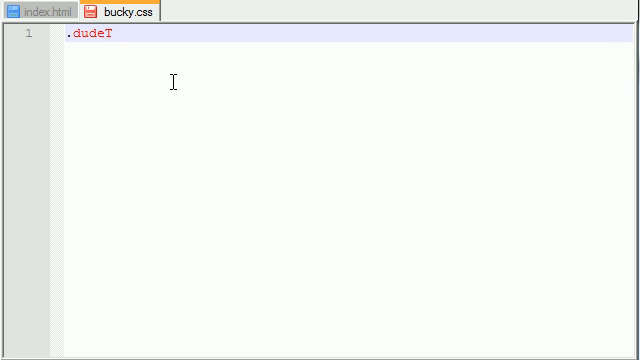
{"action": "type", "text": "able"}
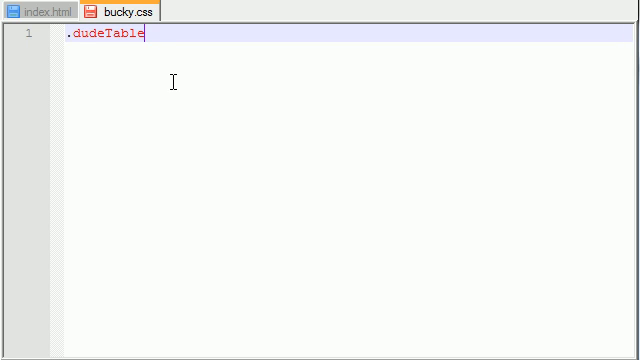
{"action": "type", "text": "{"}
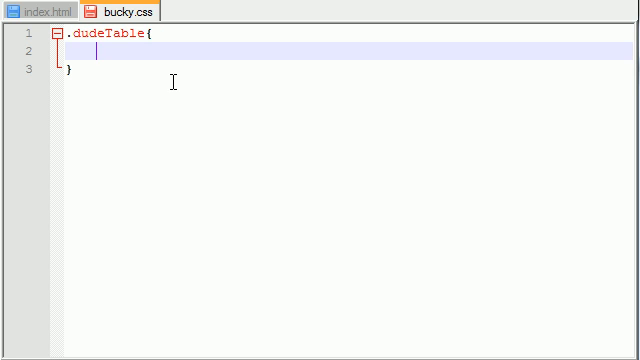
{"action": "type", "text": "border"}
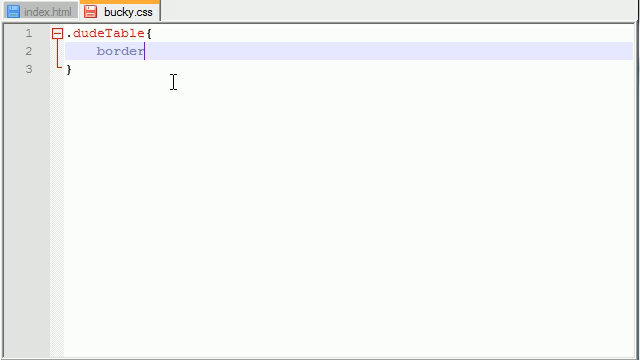
{"action": "type", "text": ":"}
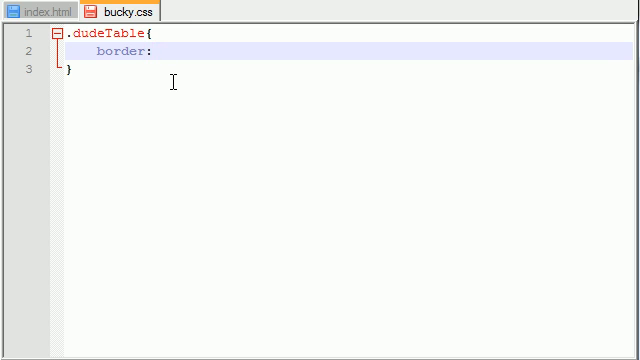
{"action": "type", "text": "3px solid"}
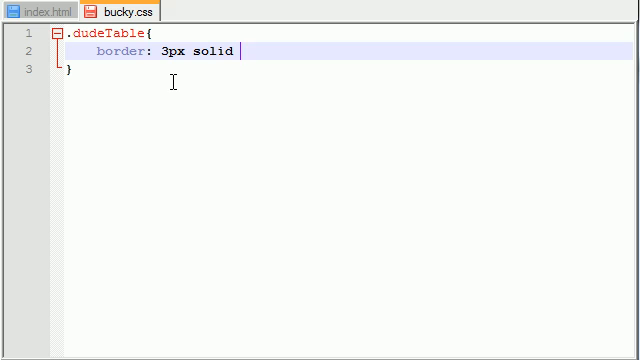
{"action": "type", "text": "#"}
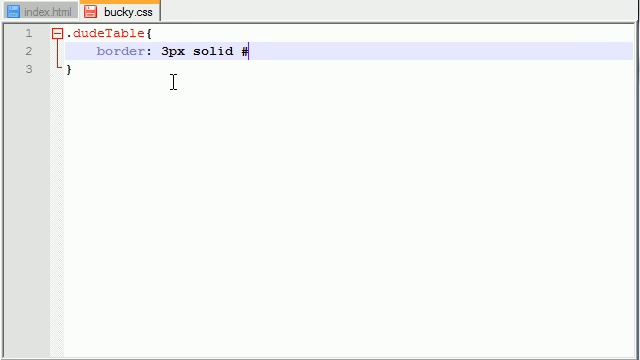
{"action": "type", "text": "CC0000;"}
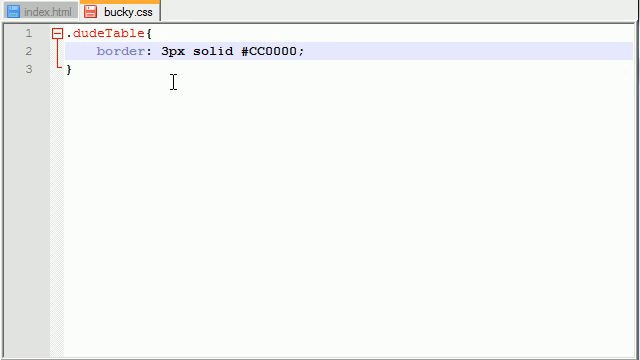
{"action": "key", "text": "Return"}
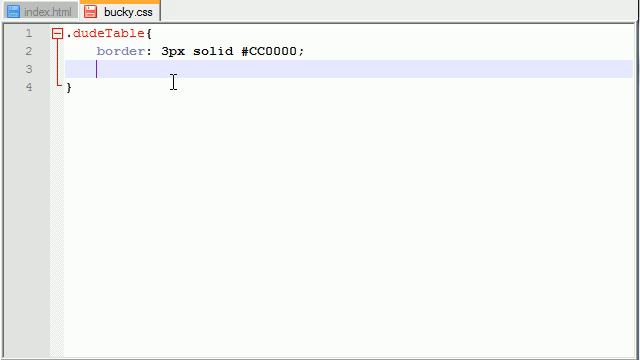
Add a #0099CC background-color and white text color to .dudeTable.
{"action": "type", "text": "background"}
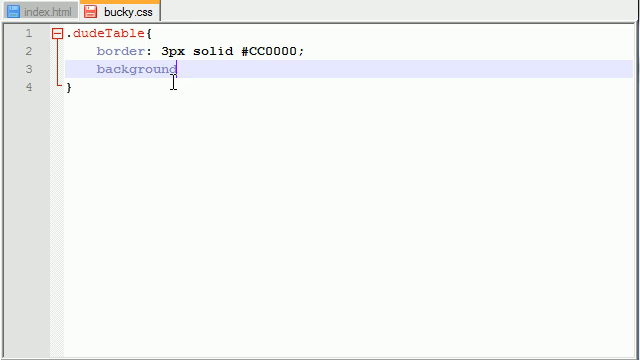
{"action": "type", "text": "-color:"}
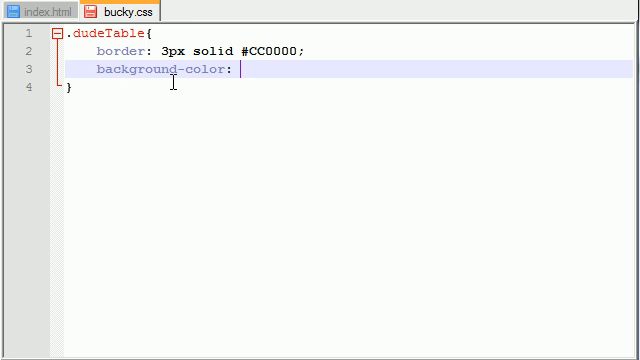
{"action": "type", "text": "#"}
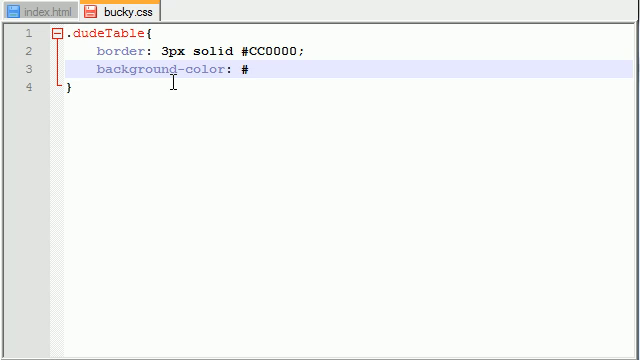
{"action": "type", "text": "0099"}
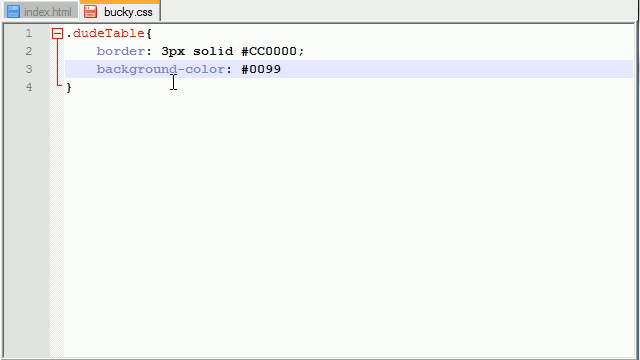
{"action": "type", "text": "CC;"}
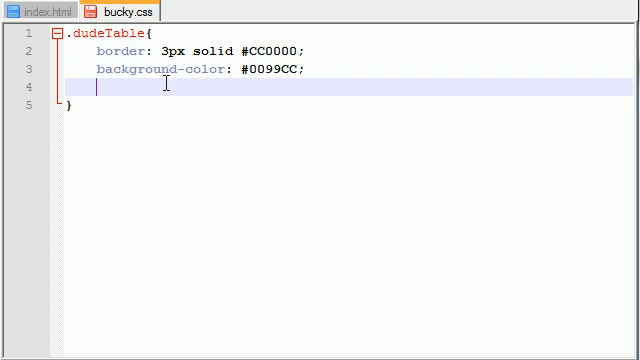
{"action": "type", "text": "col"}
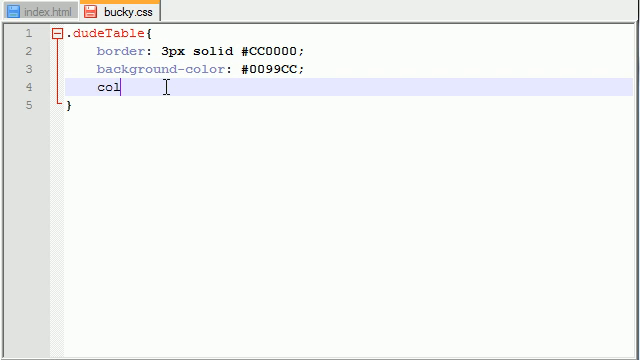
{"action": "type", "text": "or:"}
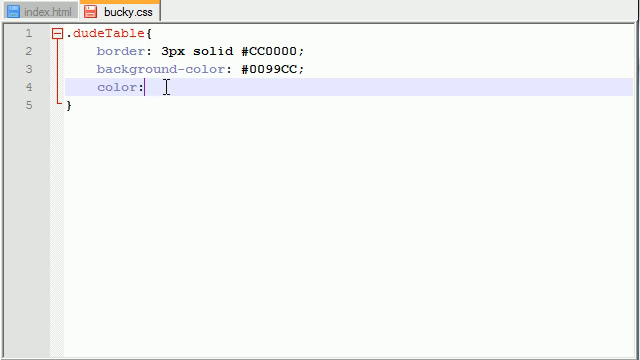
{"action": "type", "text": "white;"}
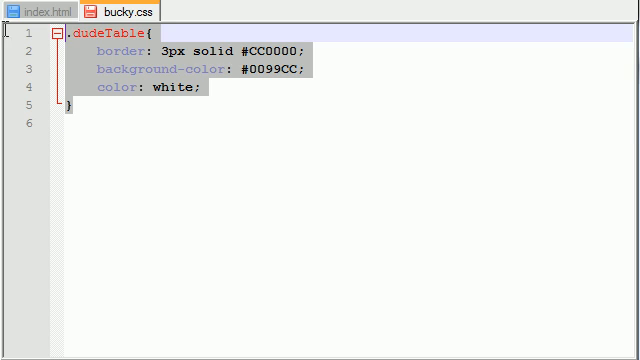
Compare the index.html table markup with bucky.css, ending on index.html.
{"action": "left_click", "coordinate": [55, 11]}
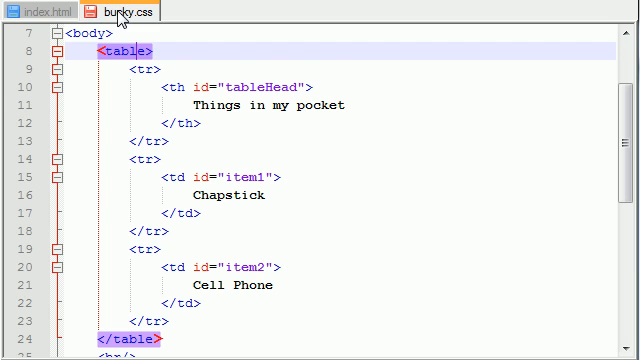
{"action": "left_click", "coordinate": [110, 11]}
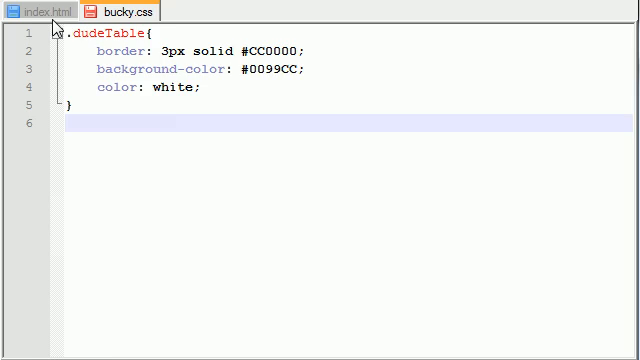
{"action": "left_click", "coordinate": [50, 11]}
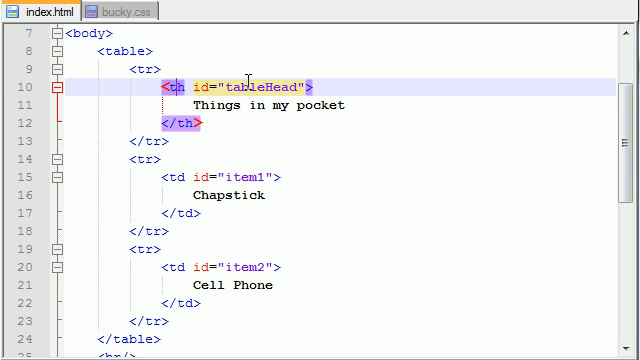
{"action": "mouse_move", "coordinate": [258, 120]}
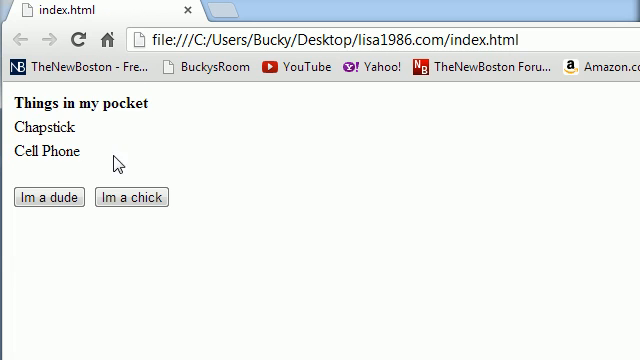
{"action": "mouse_move", "coordinate": [322, 320]}
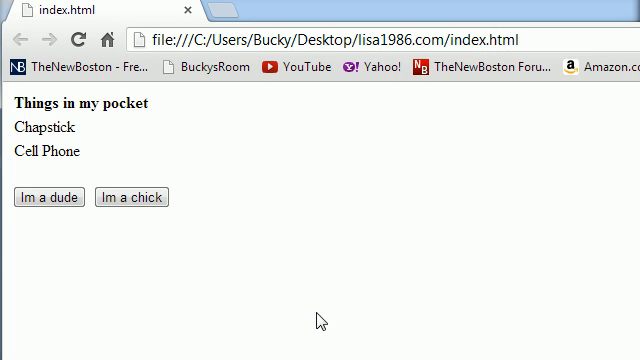
{"action": "mouse_move", "coordinate": [204, 160]}
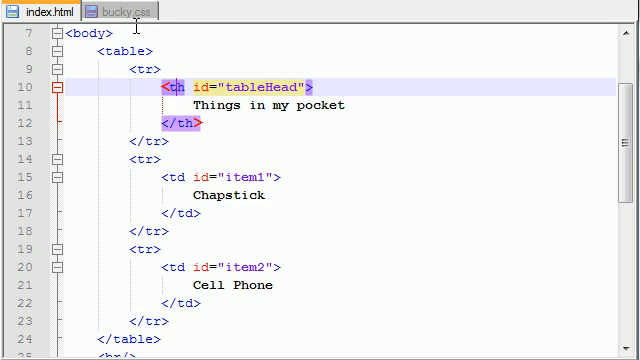
Start the .dudeHead rule with font-family Verdana, fixing the misspelling.
{"action": "left_click", "coordinate": [115, 11]}
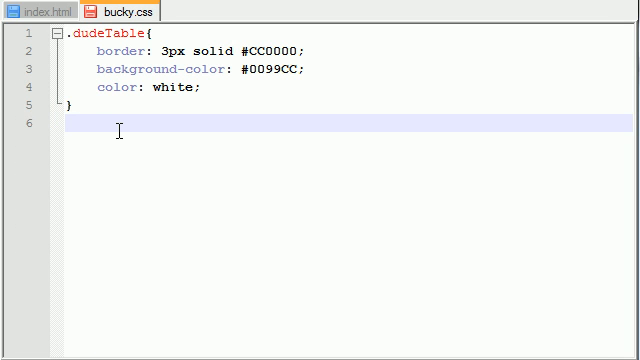
{"action": "type", "text": ".dude"}
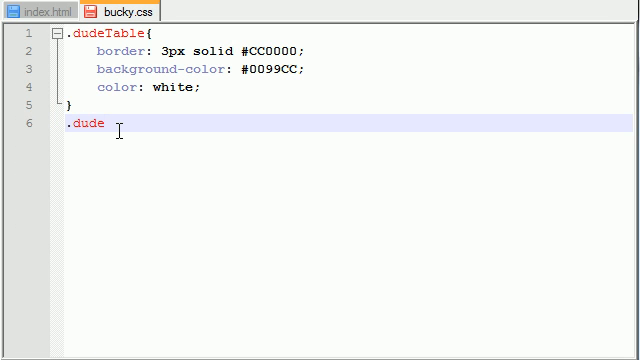
{"action": "type", "text": "Head{"}
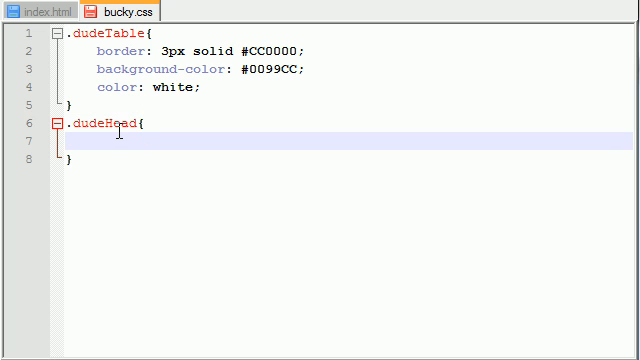
{"action": "type", "text": "font-family"}
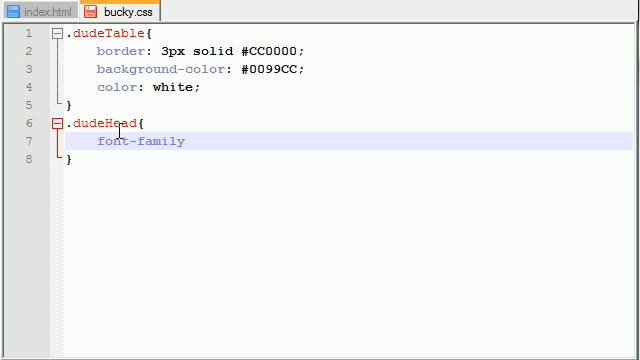
{"action": "type", "text": ": Vardan"}
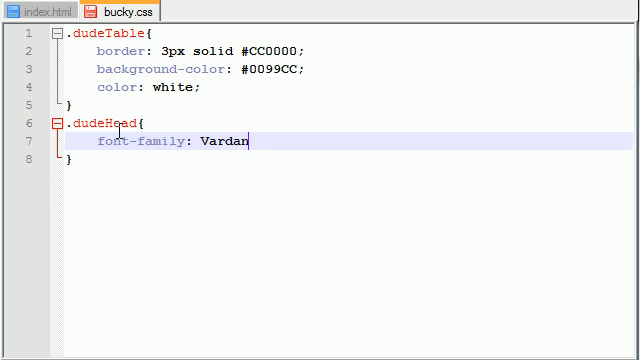
{"action": "key", "text": "BackSpace"}
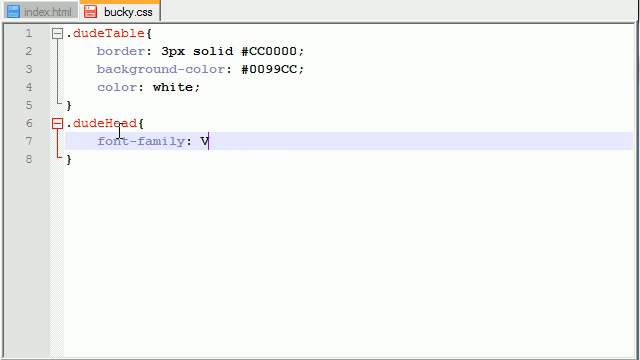
{"action": "type", "text": "erdana;"}
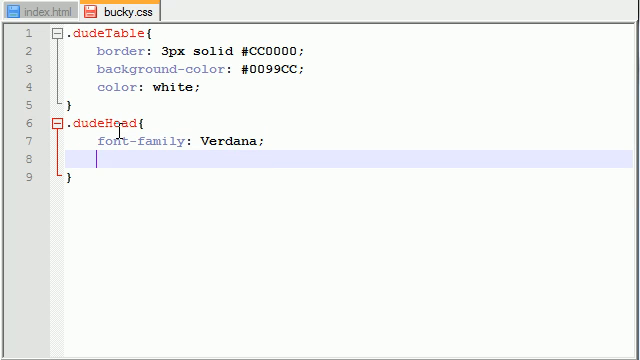
Set .dudeHead font-weight to bold and font-size to 18px.
{"action": "type", "text": "font-w"}
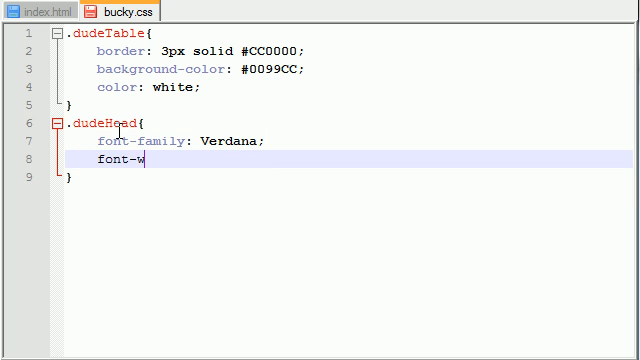
{"action": "type", "text": "eight:"}
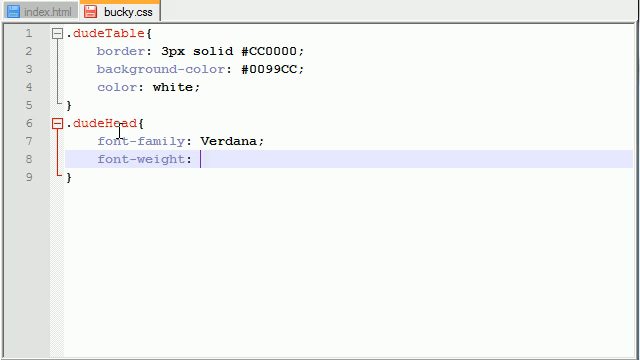
{"action": "type", "text": "bold;"}
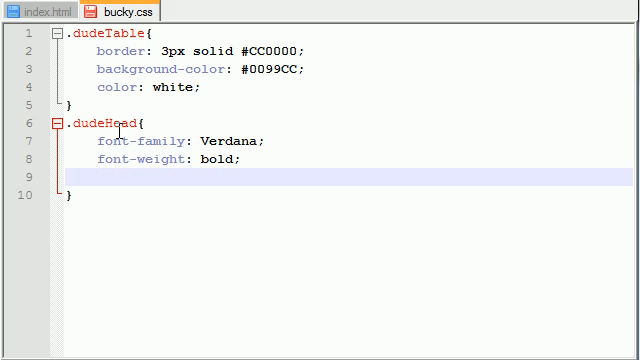
{"action": "type", "text": "font-size"}
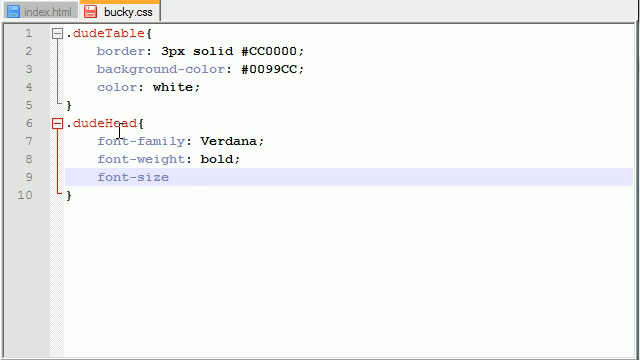
{"action": "type", "text": ": 1"}
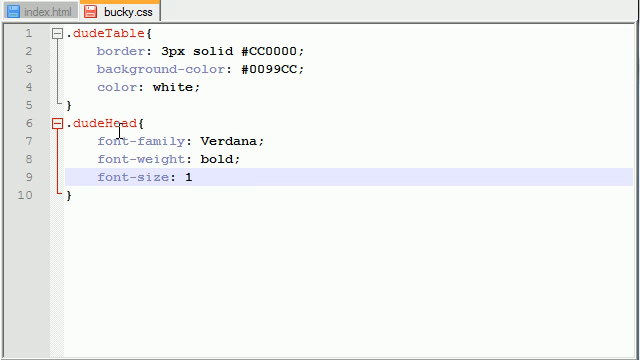
{"action": "type", "text": "8px;"}
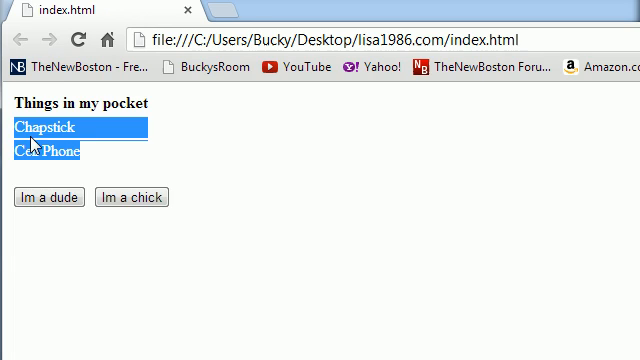
Write the .dudeItems rule with Arial font, reusing the font lines from .dudeHead.
{"action": "left_click", "coordinate": [108, 10]}
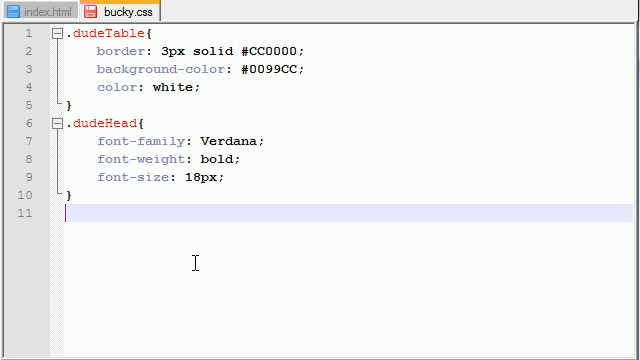
{"action": "type", "text": ".dude"}
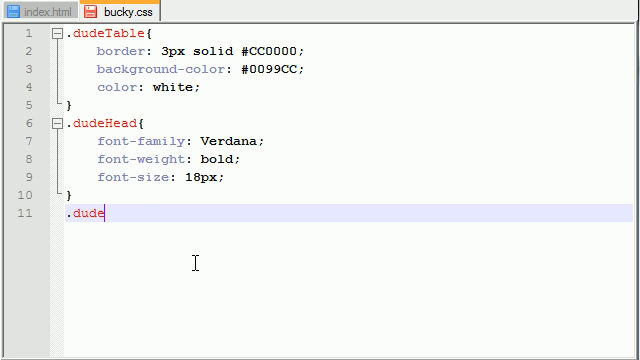
{"action": "type", "text": "Items"}
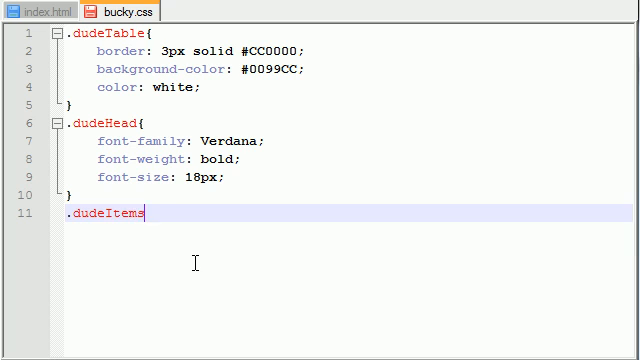
{"action": "type", "text": "{"}
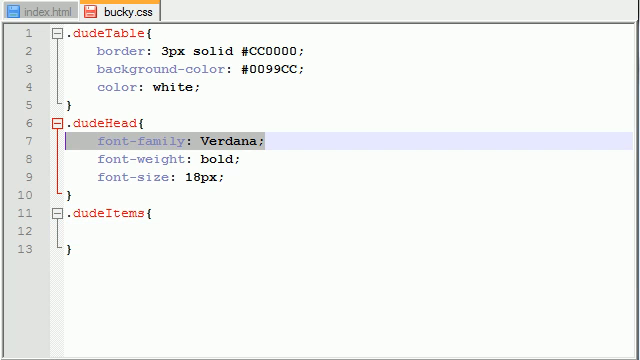
{"action": "type", "text": "font-family: Verdana;"}
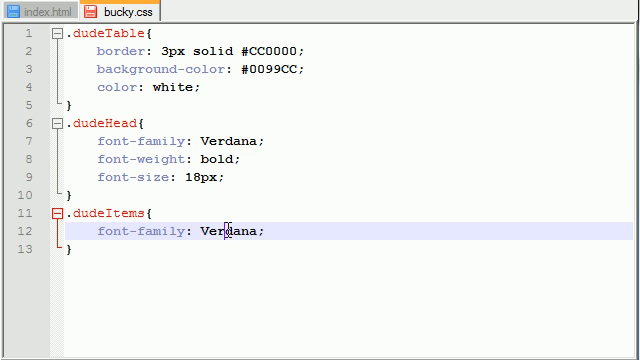
{"action": "type", "text": "Arial"}
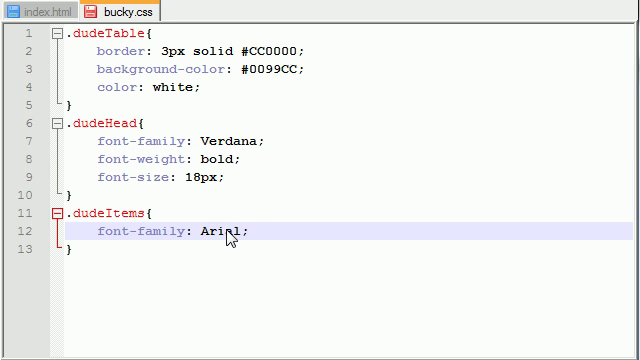
{"action": "left_click", "coordinate": [150, 178]}
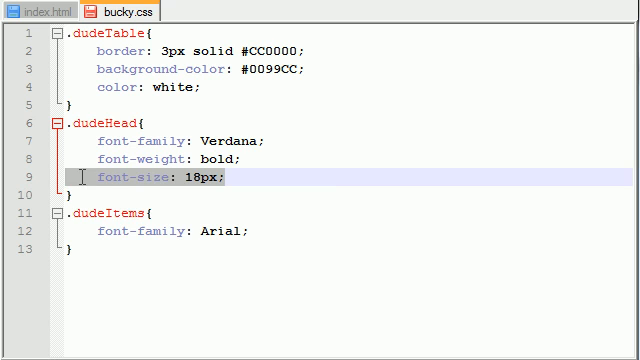
Check the 'Things in my pocket' heading in the browser, then return to bucky.css.
{"action": "left_click", "coordinate": [283, 231]}
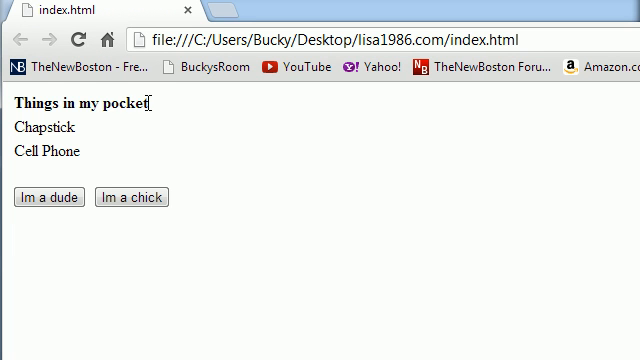
{"action": "double_click", "coordinate": [70, 100]}
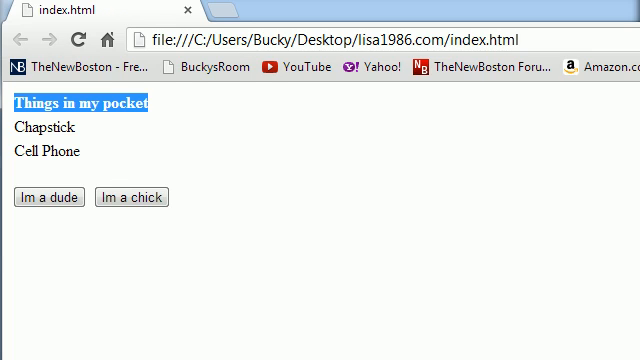
{"action": "left_click", "coordinate": [95, 12]}
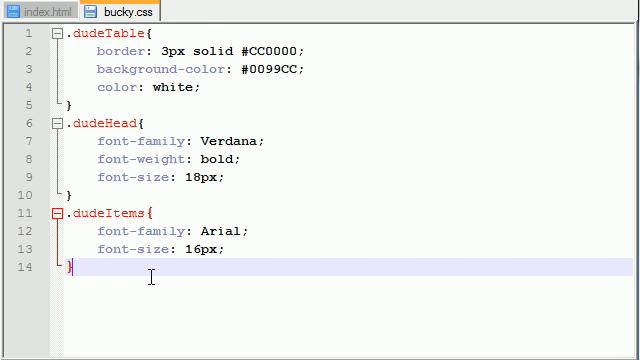
{"action": "scroll", "scroll_direction": "down", "scroll_amount": 3}
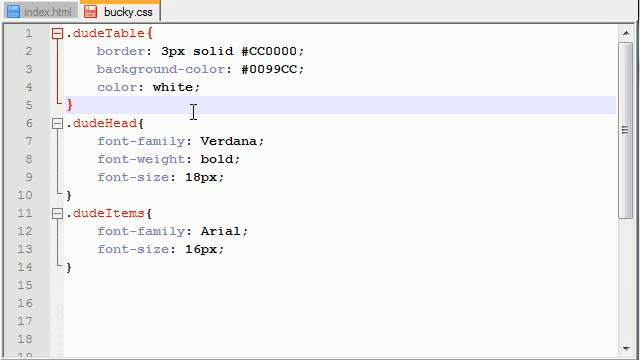
{"action": "mouse_move", "coordinate": [108, 140]}
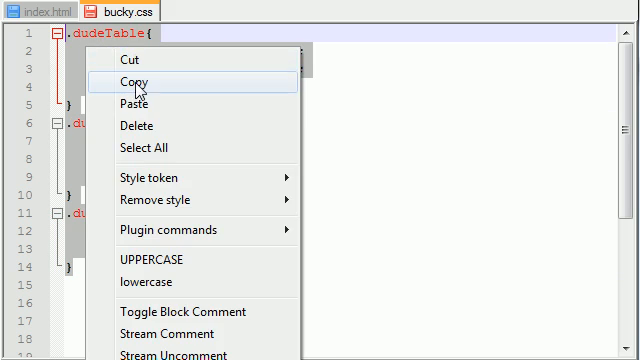
Duplicate the dude rules below a comment line and rename them chickTable, chickHead, chickItems.
{"action": "left_click", "coordinate": [131, 81]}
{"action": "type", "text": "/************/"}
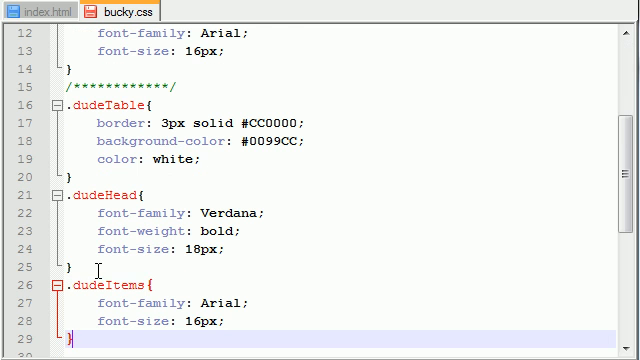
{"action": "left_click", "coordinate": [90, 103]}
{"action": "type", "text": "chick"}
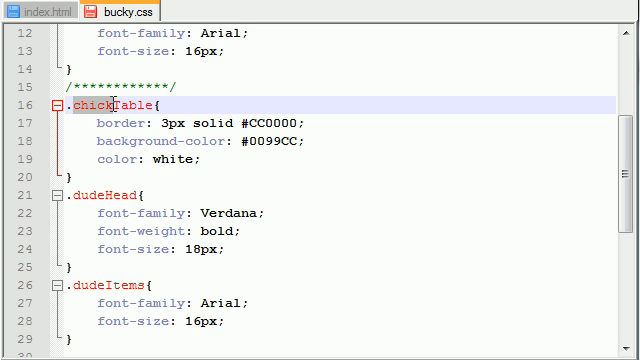
{"action": "left_click", "coordinate": [100, 194]}
{"action": "type", "text": "chick"}
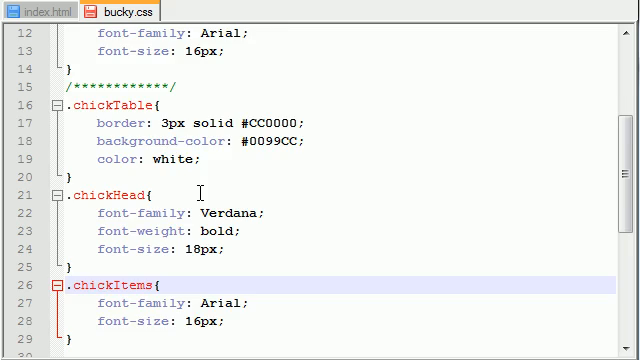
{"action": "scroll", "scroll_direction": "down", "scroll_amount": 3}
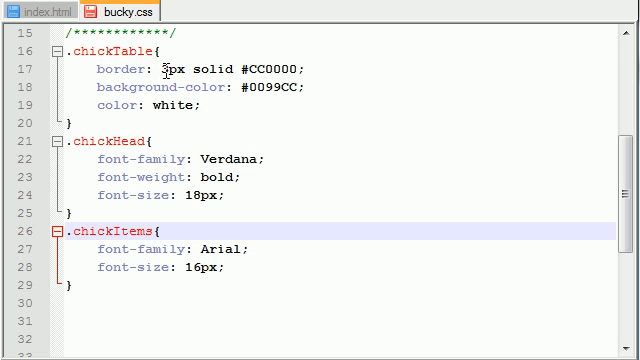
Give .chickTable a 10px #CC3399 border and #FFFF00 background, removing color: white.
{"action": "left_click", "coordinate": [170, 68]}
{"action": "type", "text": "10"}
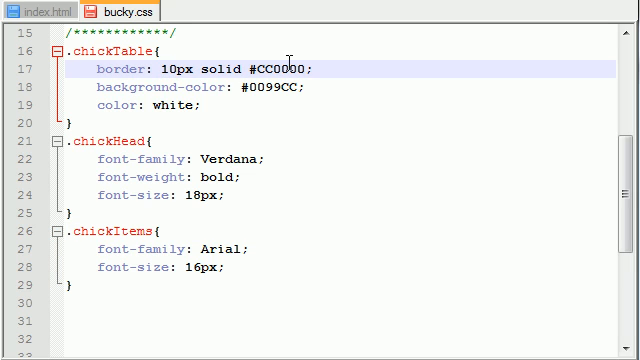
{"action": "double_click", "coordinate": [289, 69]}
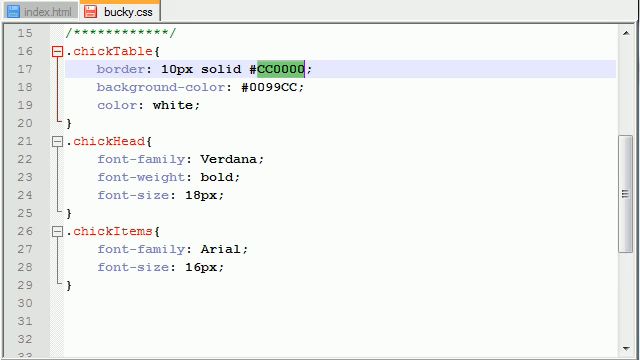
{"action": "key", "text": "Backspace"}
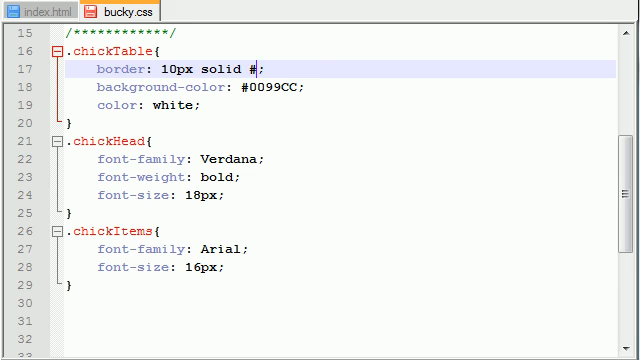
{"action": "type", "text": "CC"}
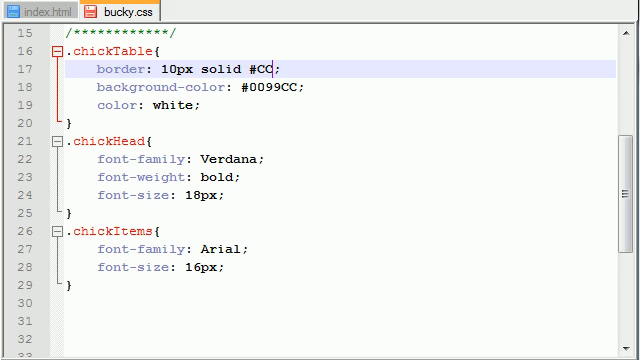
{"action": "type", "text": "3399"}
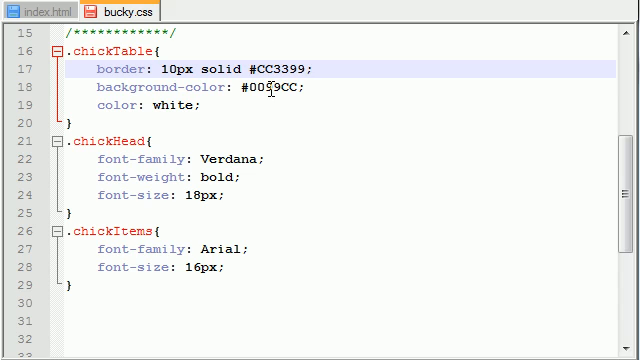
{"action": "double_click", "coordinate": [272, 88]}
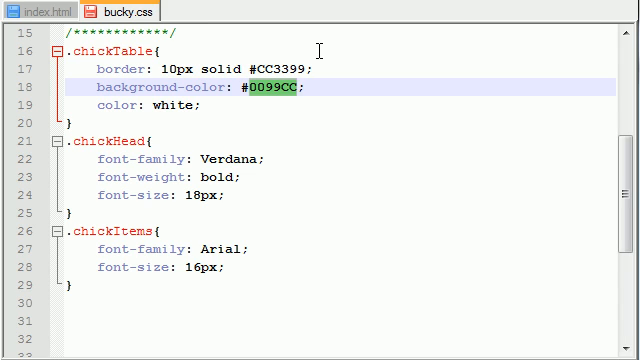
{"action": "type", "text": "#FFFF"}
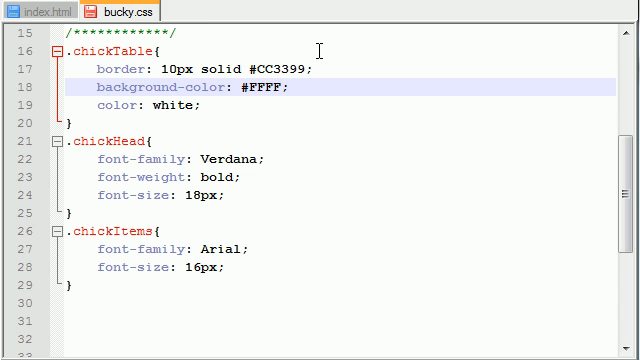
{"action": "type", "text": "00"}
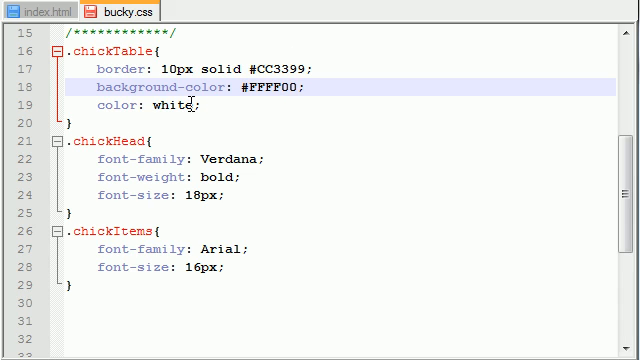
{"action": "double_click", "coordinate": [142, 105]}
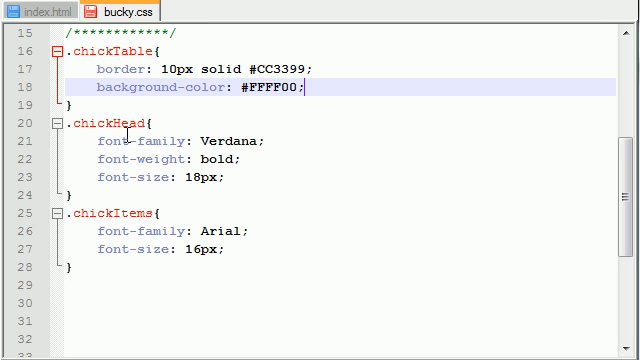
{"action": "mouse_move", "coordinate": [227, 140]}
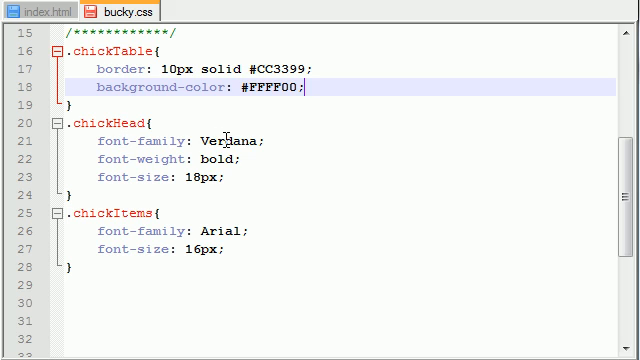
Set .chickHead font-family to Georgia and font-size to 15px.
{"action": "double_click", "coordinate": [226, 140]}
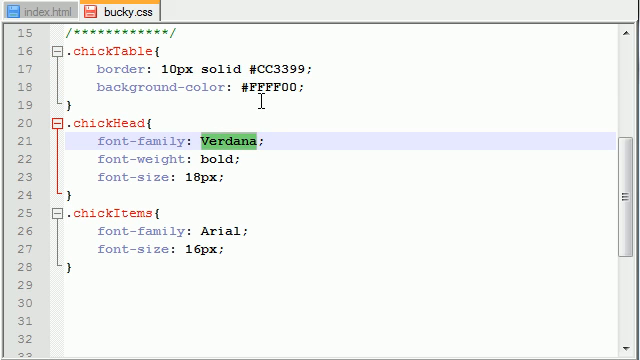
{"action": "type", "text": "Georfi"}
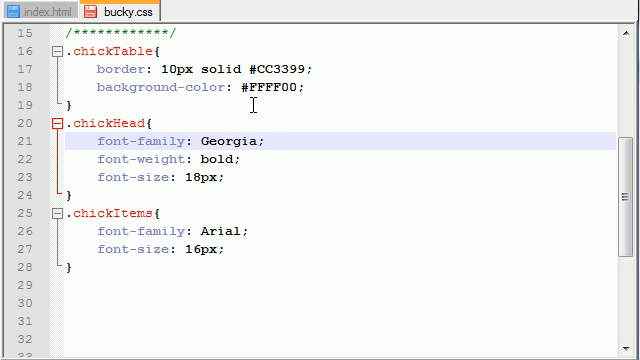
{"action": "double_click", "coordinate": [208, 157]}
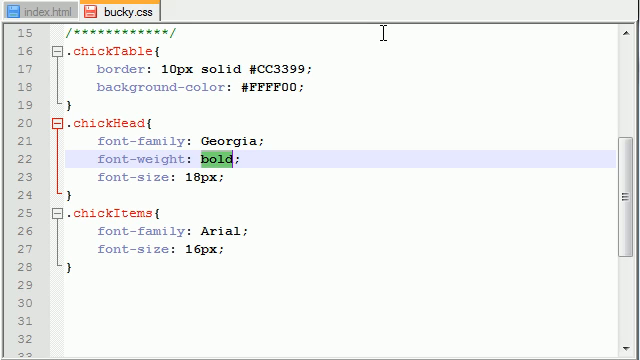
{"action": "mouse_move", "coordinate": [310, 106]}
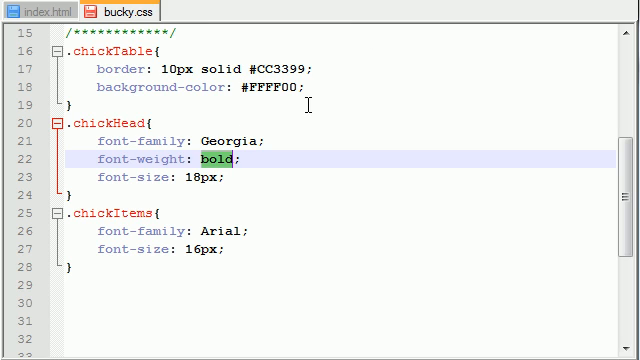
{"action": "left_click", "coordinate": [188, 179]}
{"action": "type", "text": "5"}
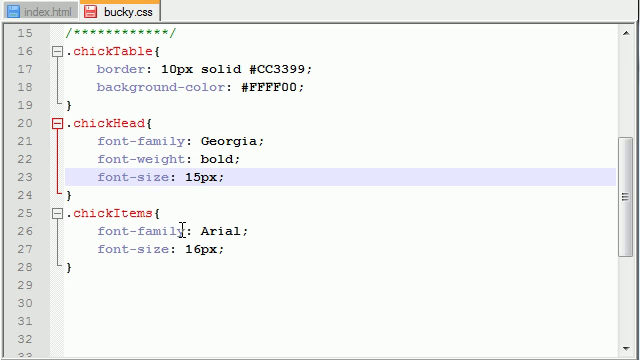
Make .chickItems Georgia at 14px with font-style: italic.
{"action": "double_click", "coordinate": [217, 231]}
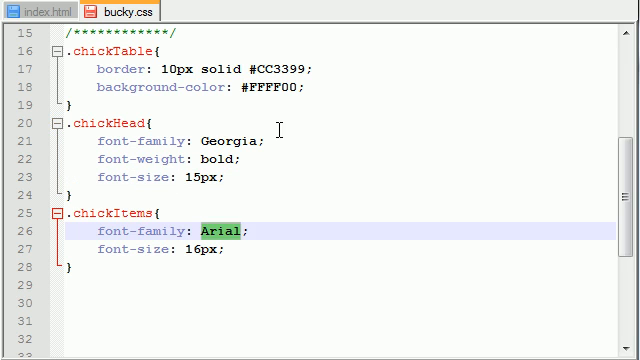
{"action": "double_click", "coordinate": [224, 140]}
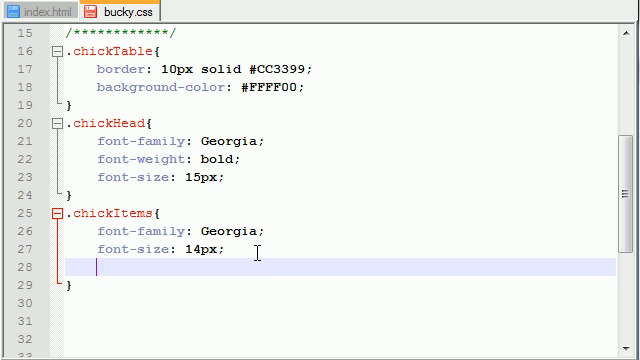
{"action": "type", "text": "font-style"}
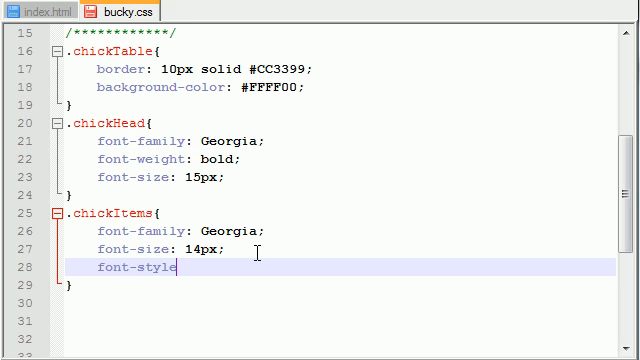
{"action": "type", "text": ": ita"}
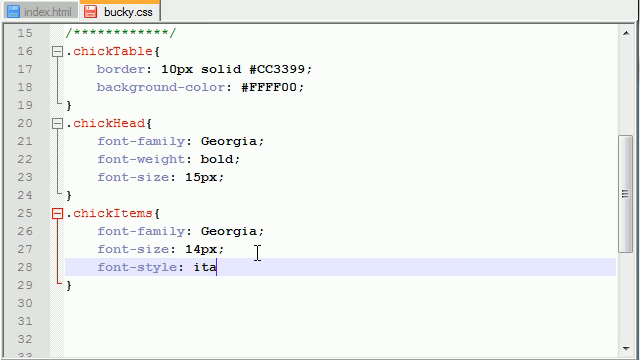
{"action": "type", "text": "lic;"}
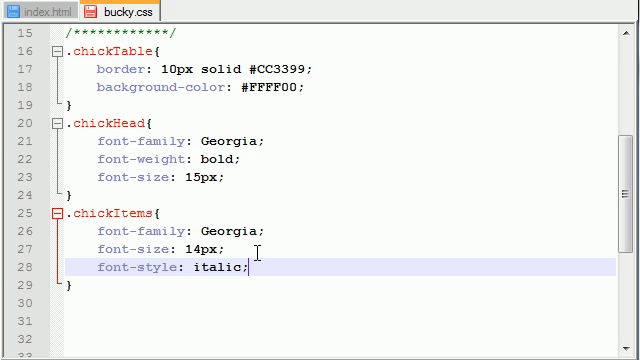
{"action": "mouse_move", "coordinate": [327, 221]}
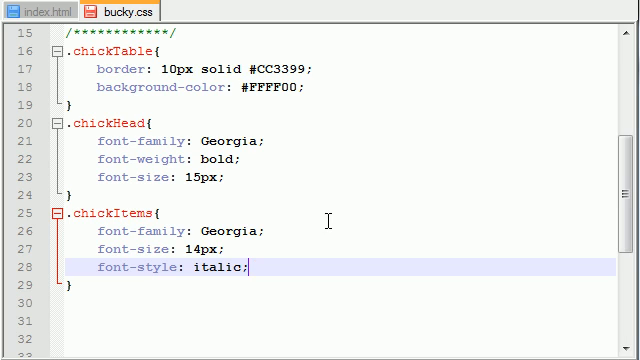
{"action": "mouse_move", "coordinate": [301, 219]}
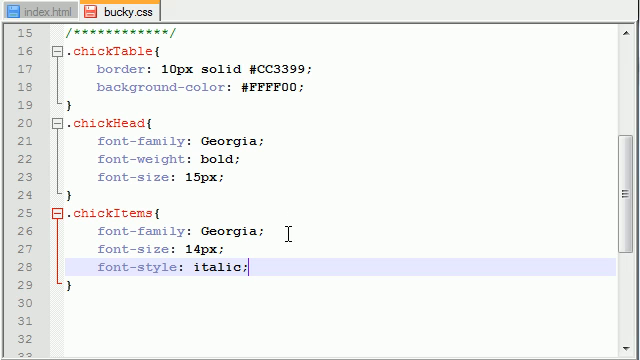
Scroll to the top of bucky.css and review the six dude and chick theme rules.
{"action": "scroll", "scroll_direction": "up", "scroll_amount": 3}
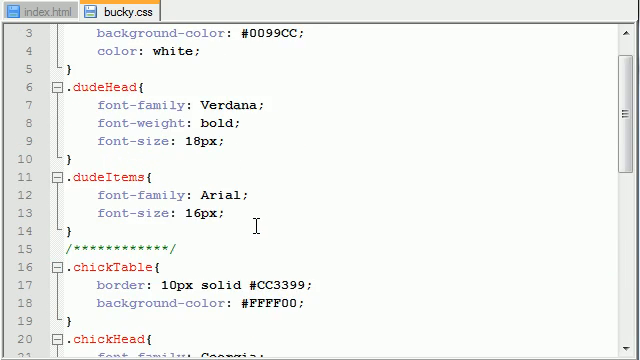
{"action": "scroll", "scroll_direction": "up", "scroll_amount": 3}
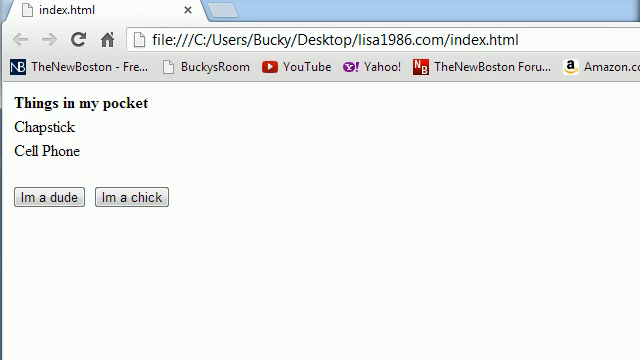
{"action": "left_click", "coordinate": [118, 9]}
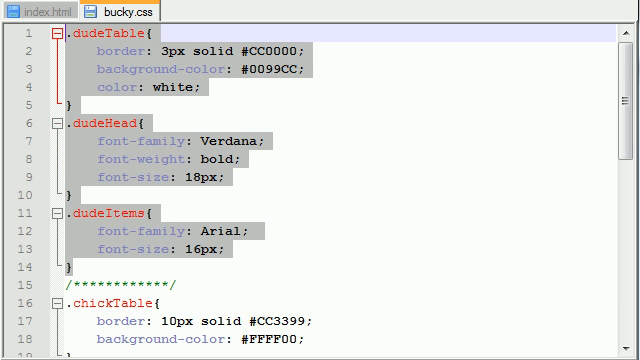
{"action": "scroll", "scroll_direction": "down", "scroll_amount": 3}
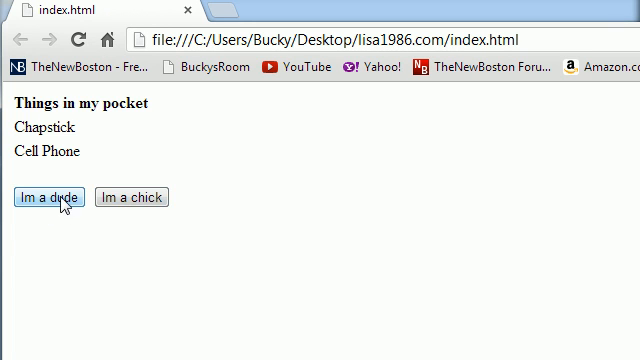
{"action": "mouse_move", "coordinate": [93, 196]}
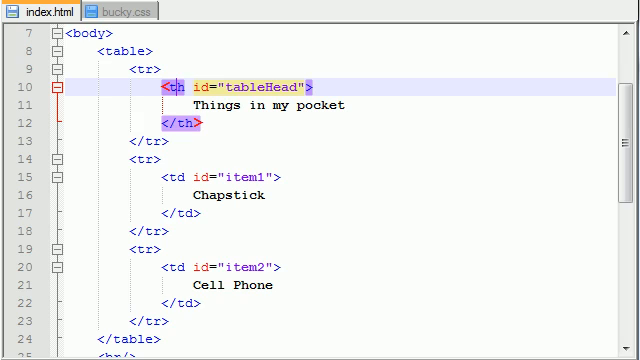
{"action": "mouse_move", "coordinate": [458, 242]}
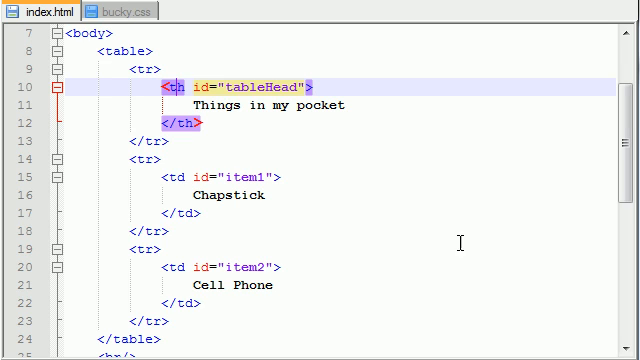